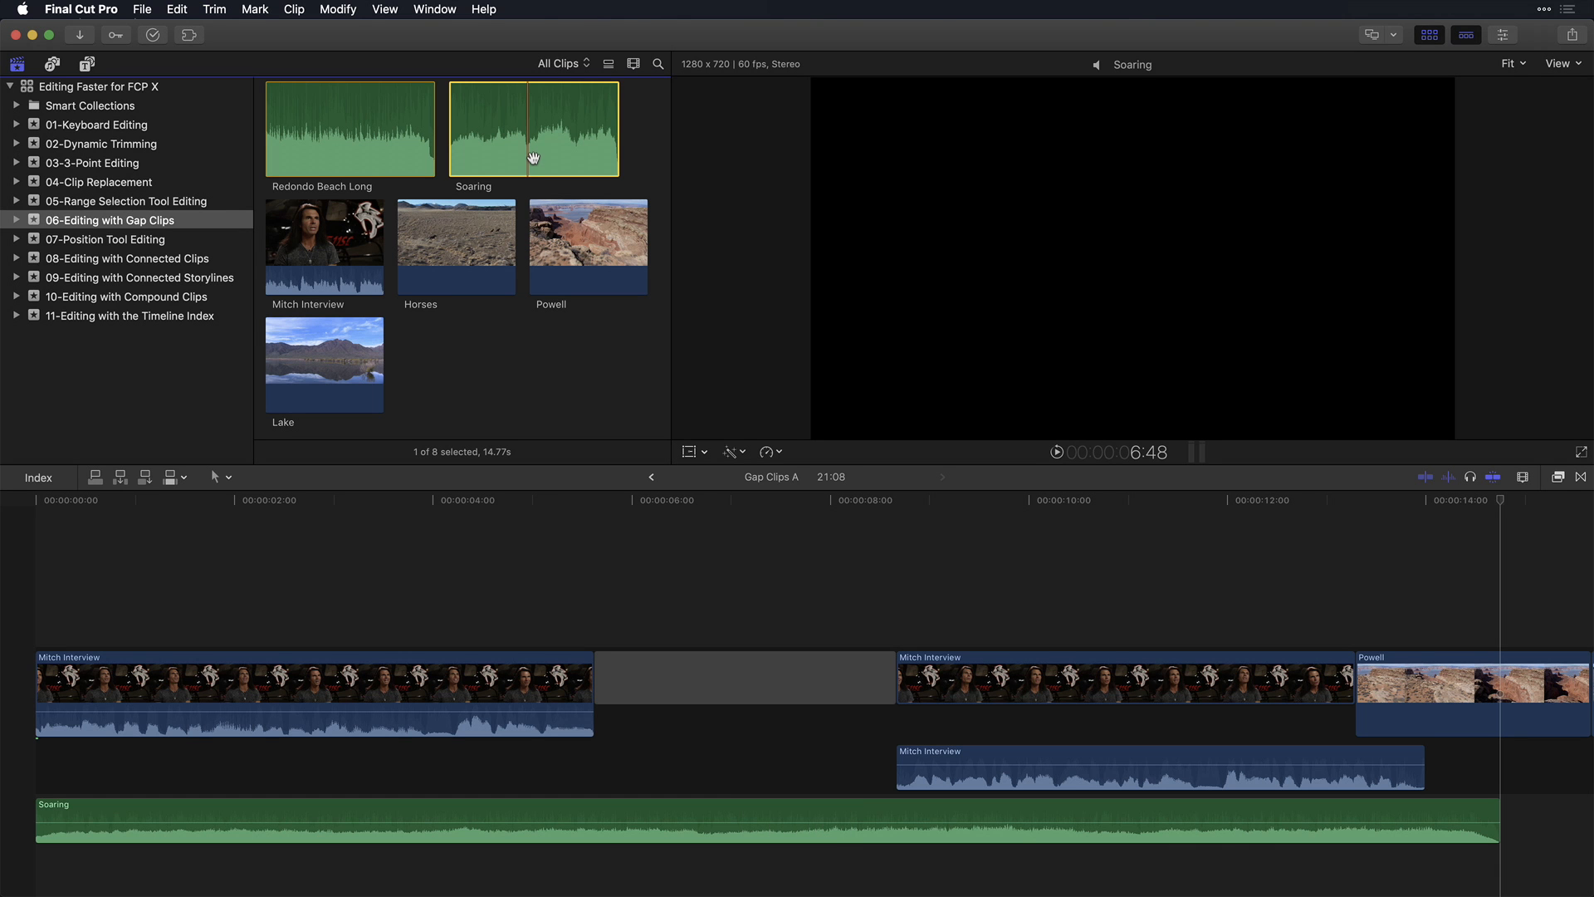
Blade the opening gap clip at the playhead before Mitch Interview (Command-B)
left_click(204, 689)
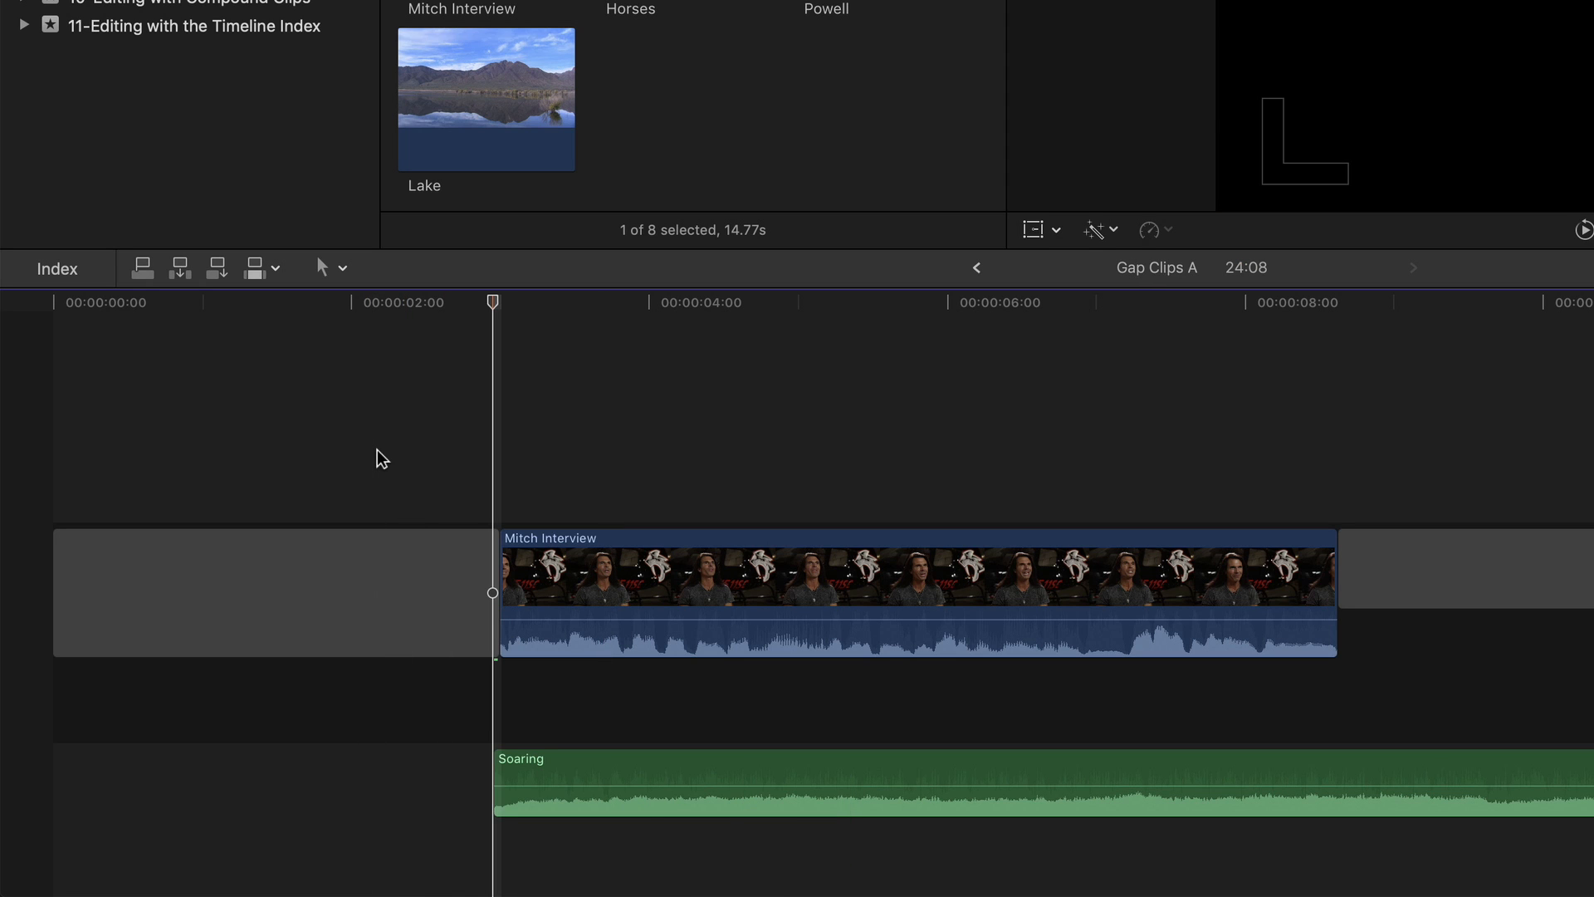
key("cmd+b")
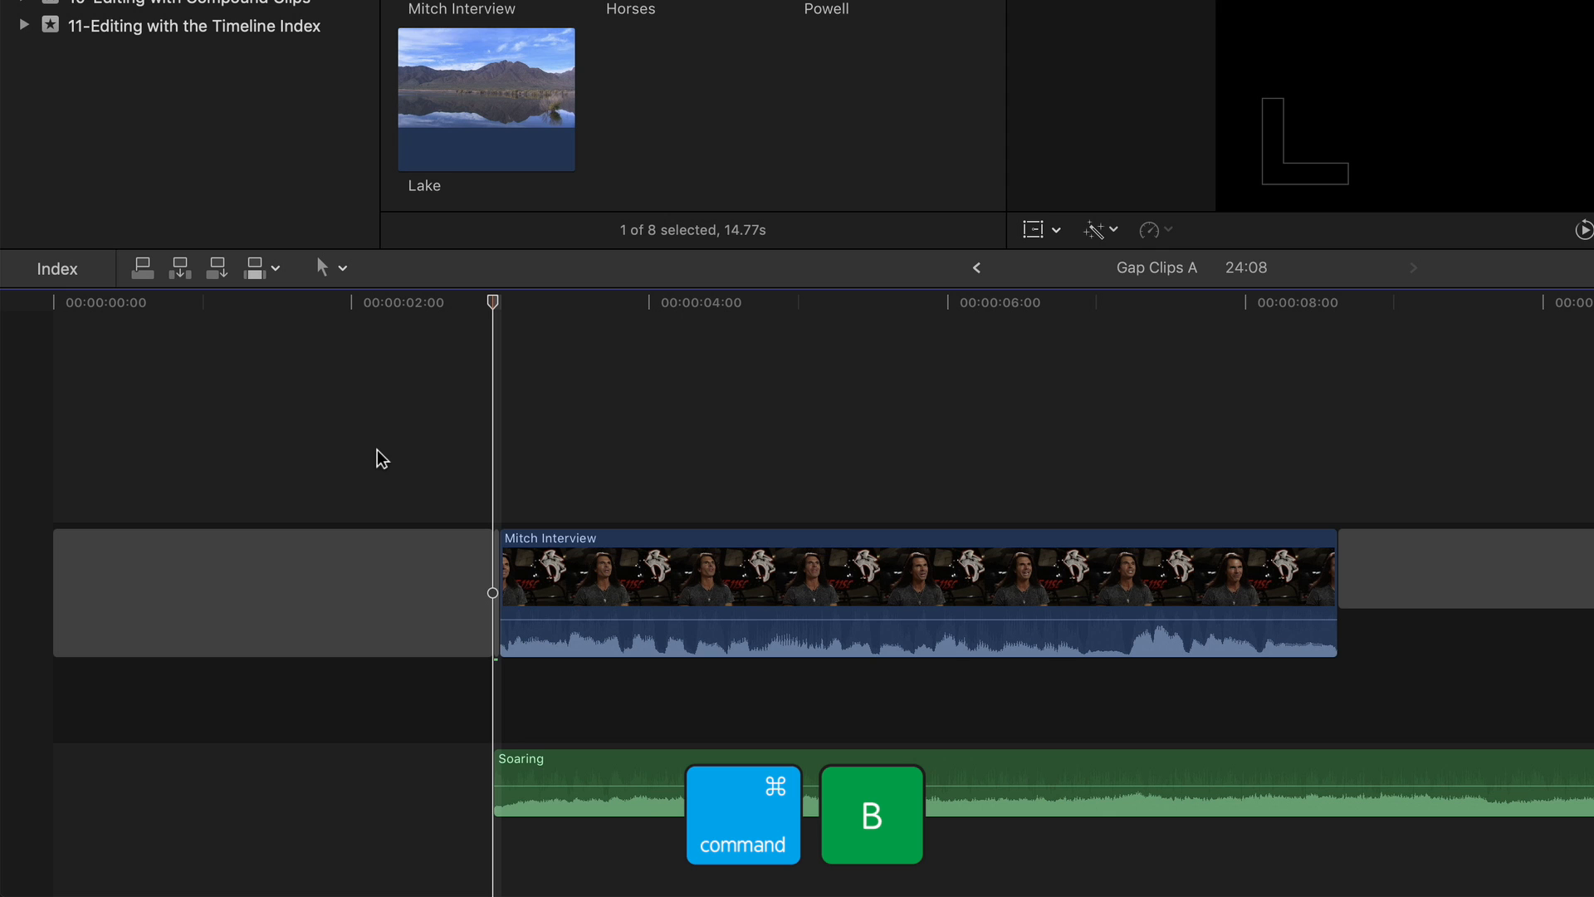